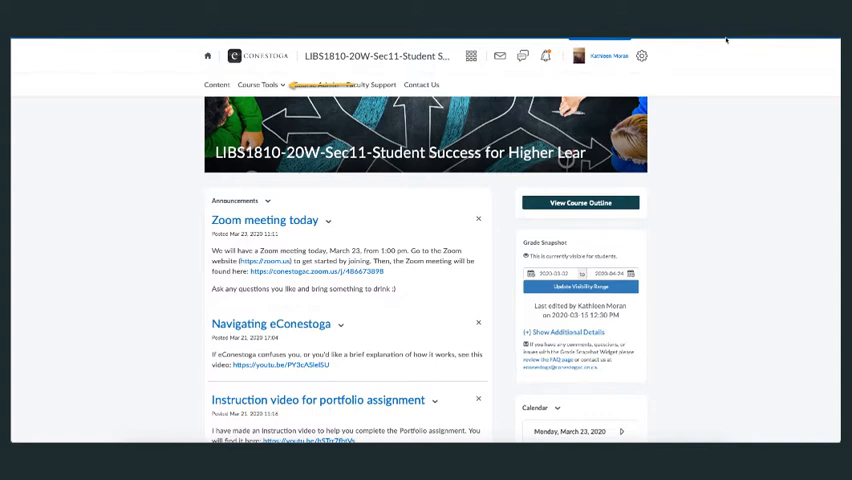
Navigate from the LIBS1810 course home to its Assignments page via Course Tools
{"action": "left_click", "coordinate": [258, 84]}
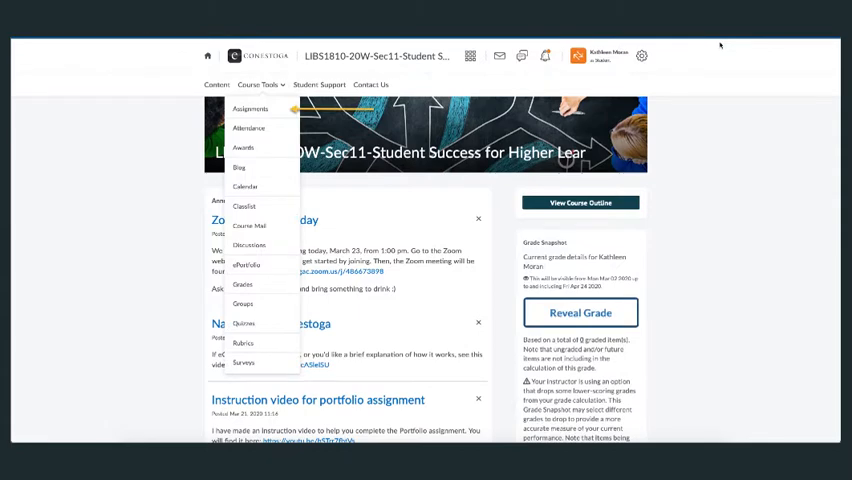
{"action": "left_click", "coordinate": [250, 108]}
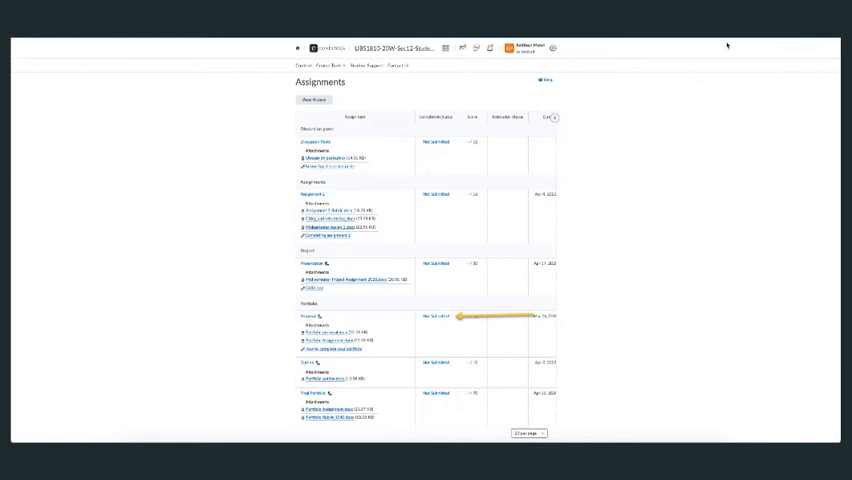
Attach a document uploaded from My Computer to the Proposal assignment submission
{"action": "left_click", "coordinate": [312, 316]}
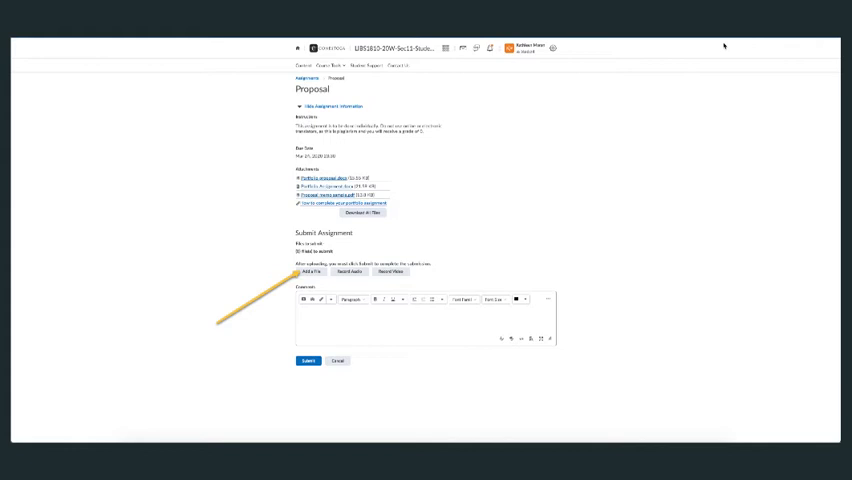
{"action": "left_click", "coordinate": [308, 272]}
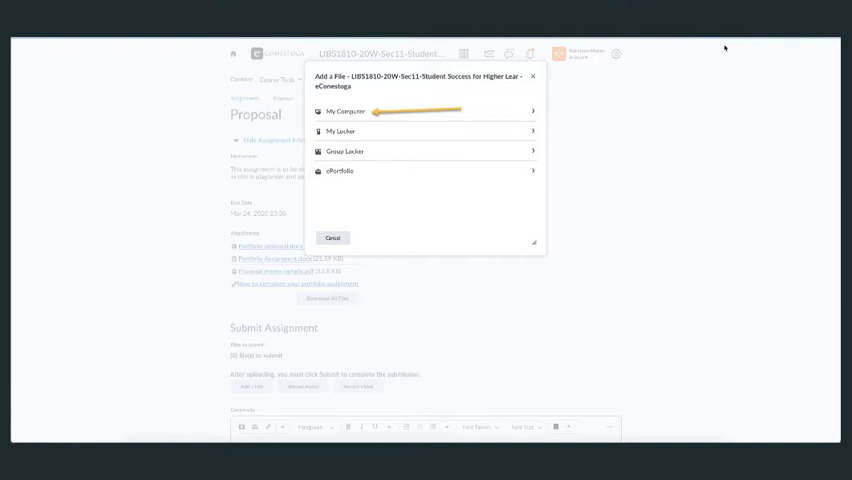
{"action": "left_click", "coordinate": [344, 112]}
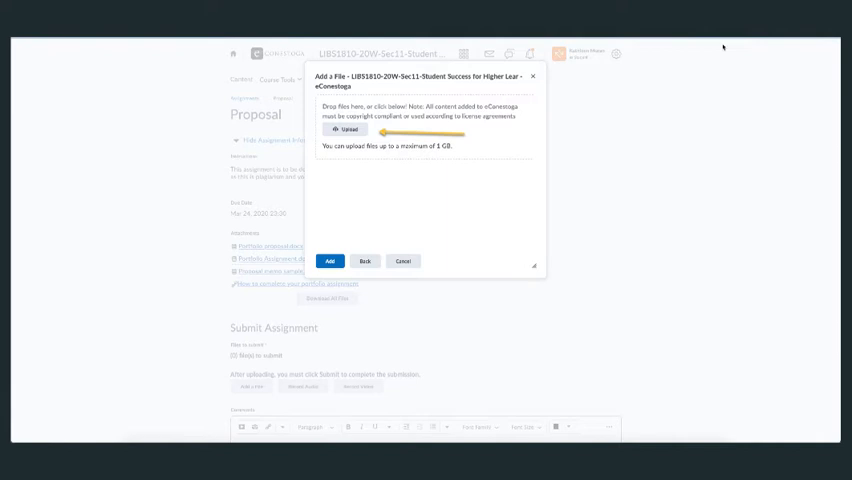
{"action": "left_click", "coordinate": [344, 130]}
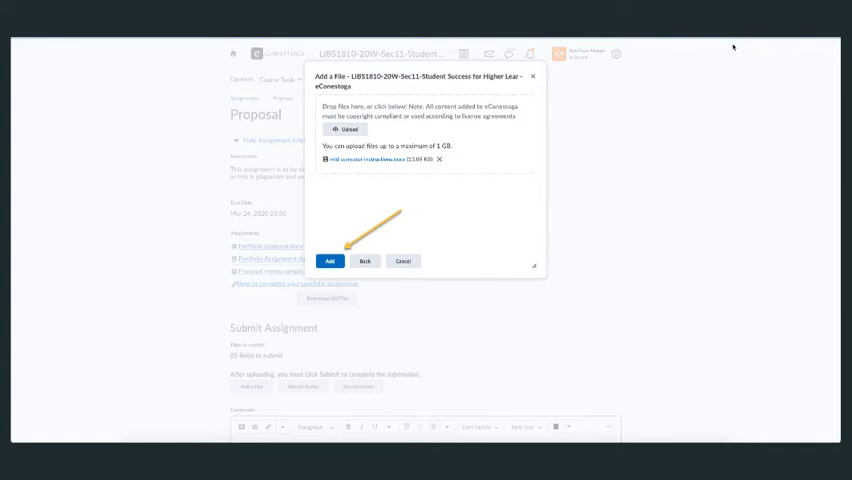
{"action": "left_click", "coordinate": [330, 260]}
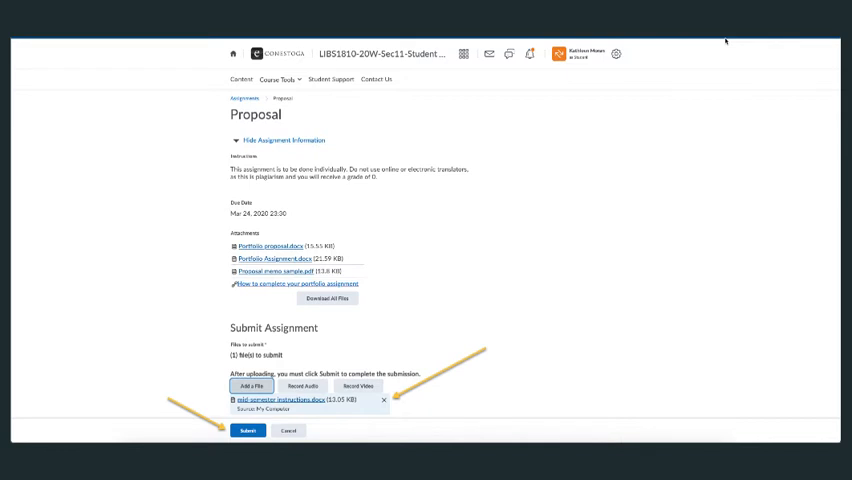
Submit the Proposal assignment and return to the assignments list showing one submission
{"action": "left_click", "coordinate": [246, 430]}
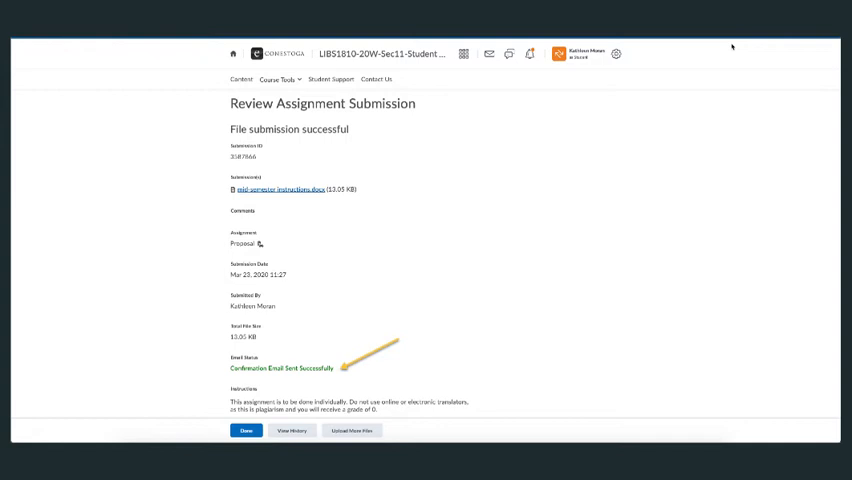
{"action": "left_click", "coordinate": [244, 432]}
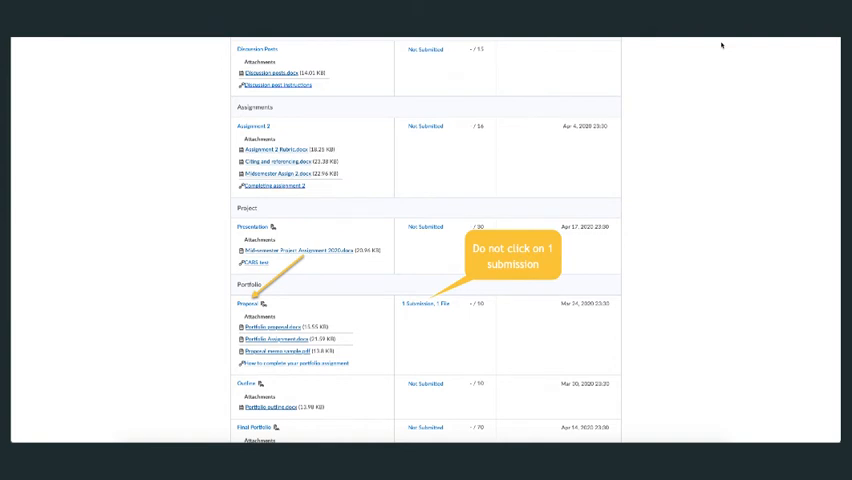
Reattach a file from My Computer to Proposal and submit it a second time
{"action": "left_click", "coordinate": [252, 304]}
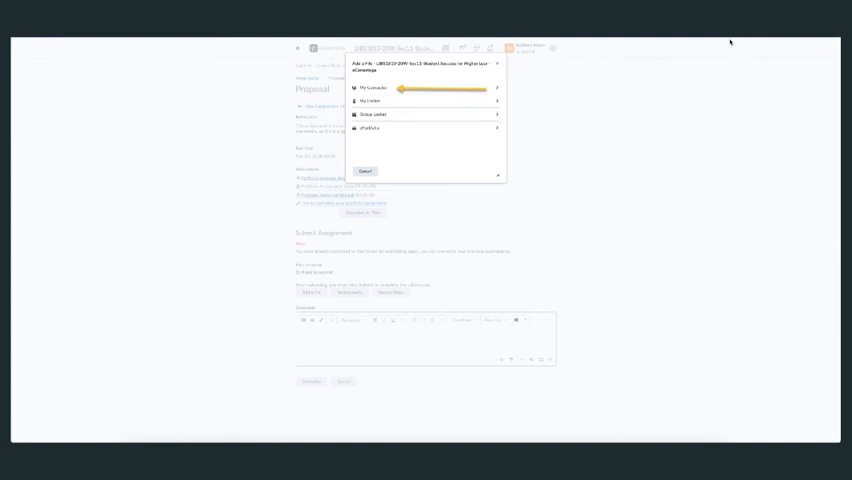
{"action": "left_click", "coordinate": [368, 88]}
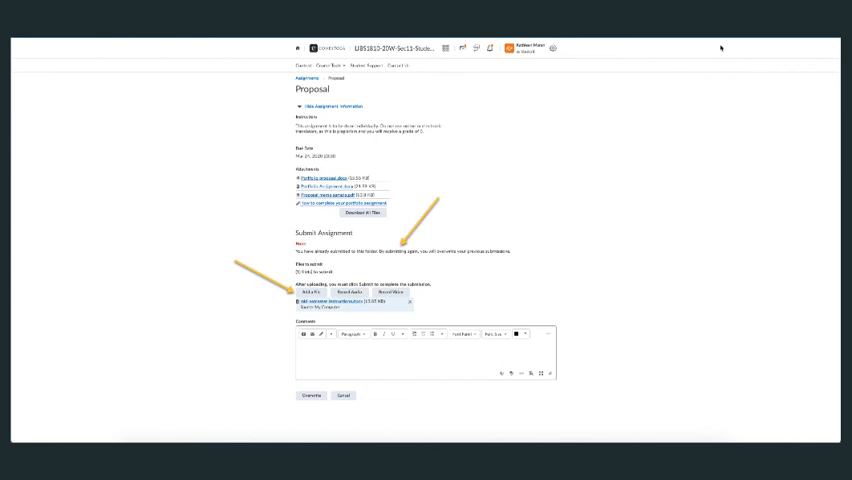
{"action": "left_click", "coordinate": [312, 408]}
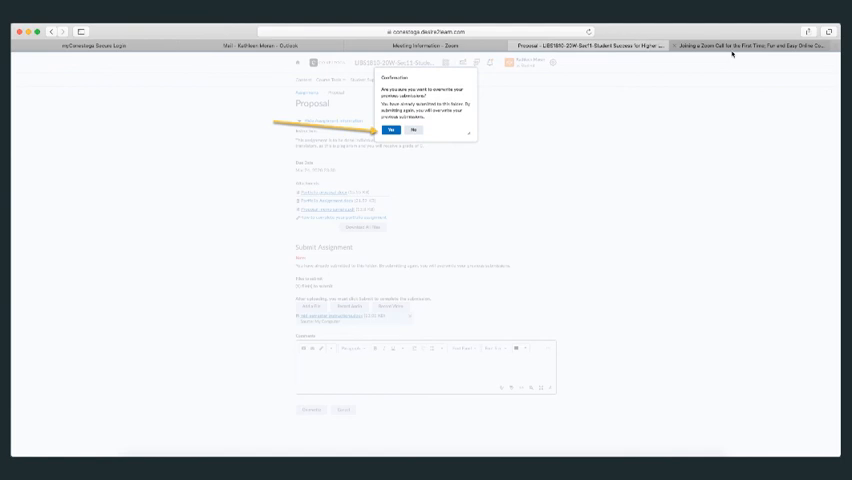
Confirm the resubmission and return to the assignments list showing two Proposal submissions
{"action": "left_click", "coordinate": [392, 130]}
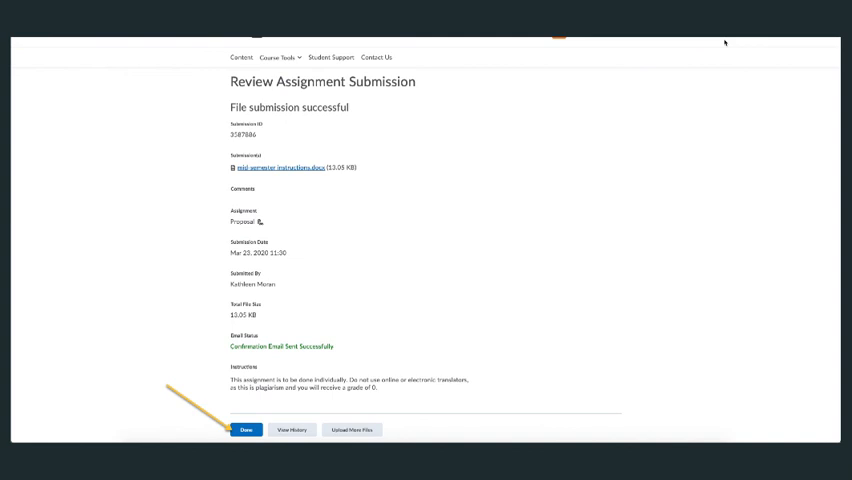
{"action": "left_click", "coordinate": [246, 428]}
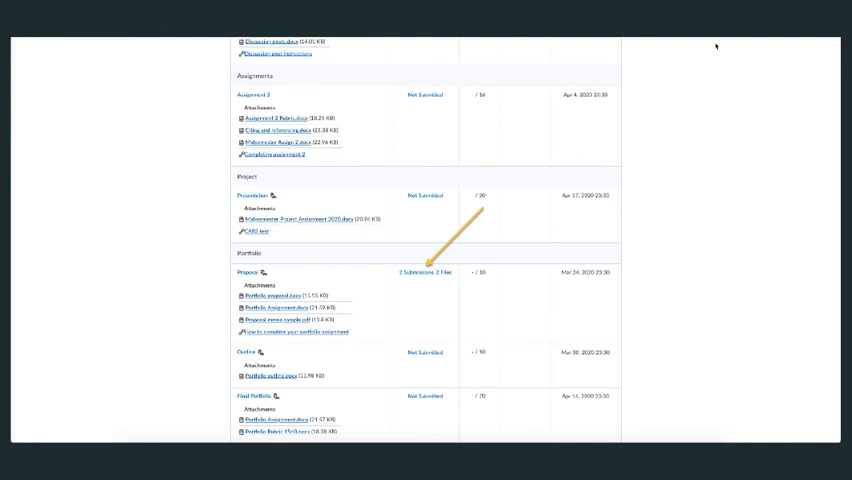